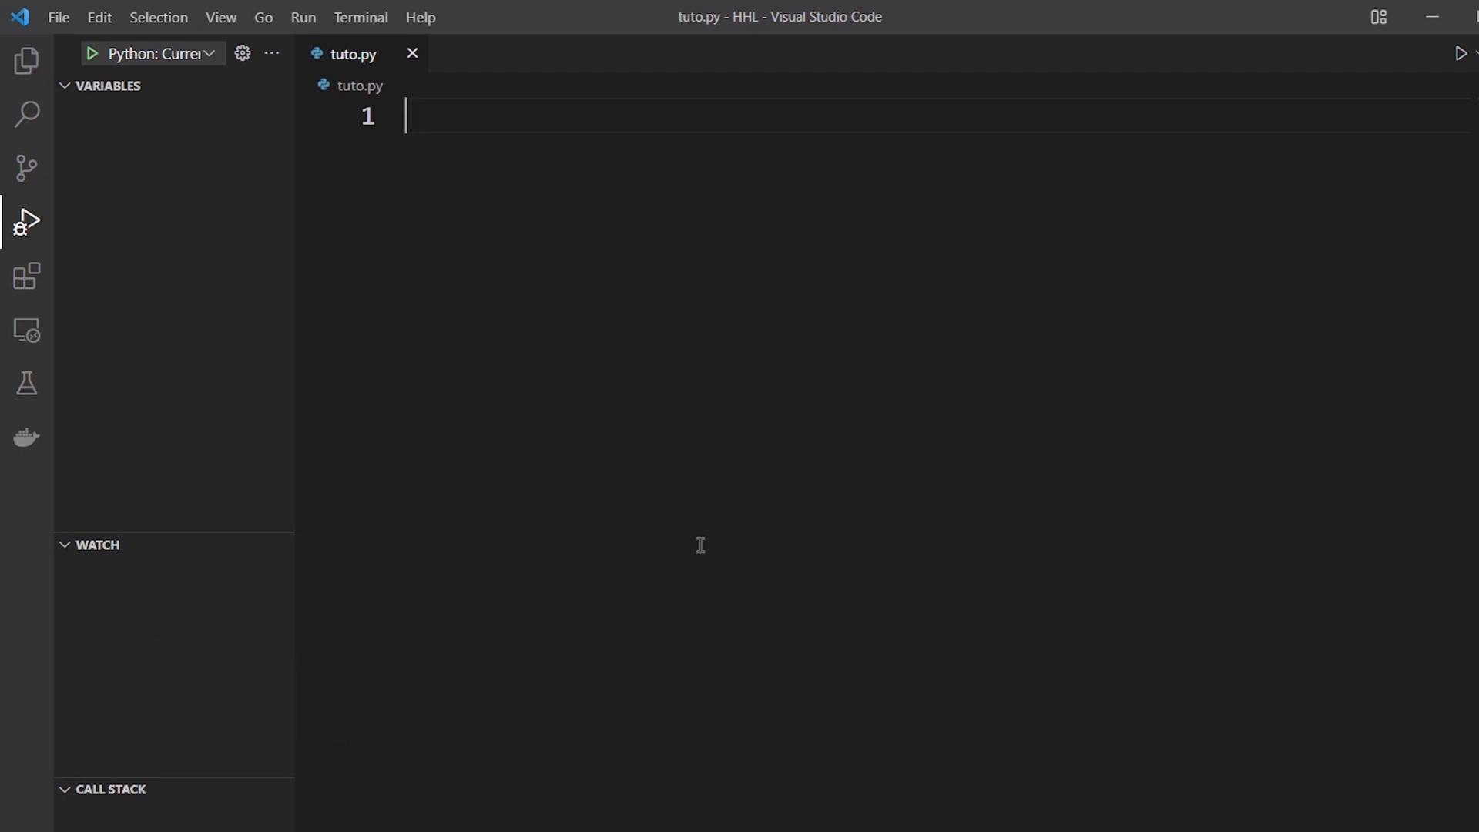
Import HarfangHighLevel as hl at the top of tuto.py
{"action": "type", "text": "i"}
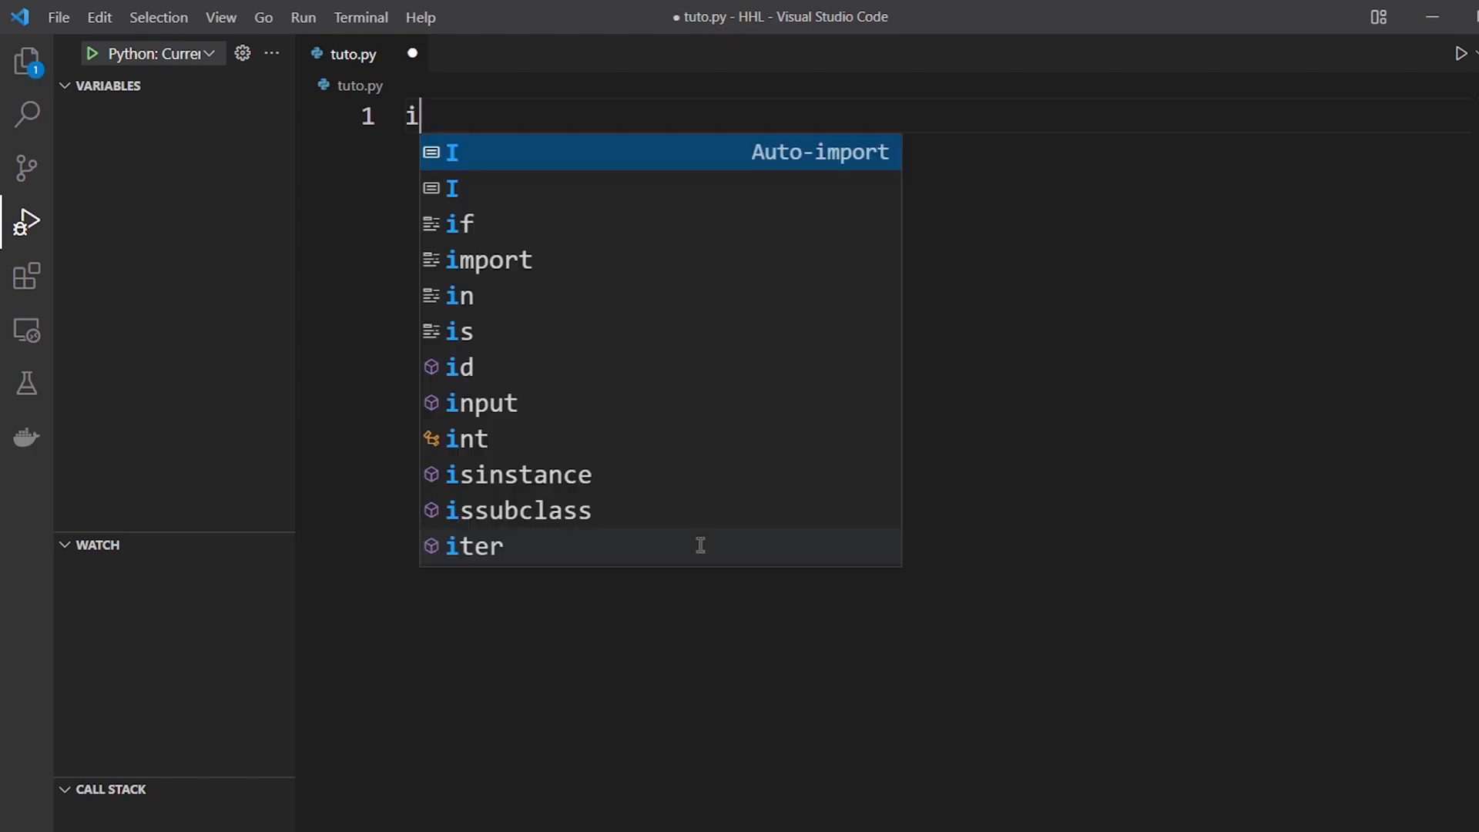
{"action": "type", "text": "mport HarfangHighLevel"}
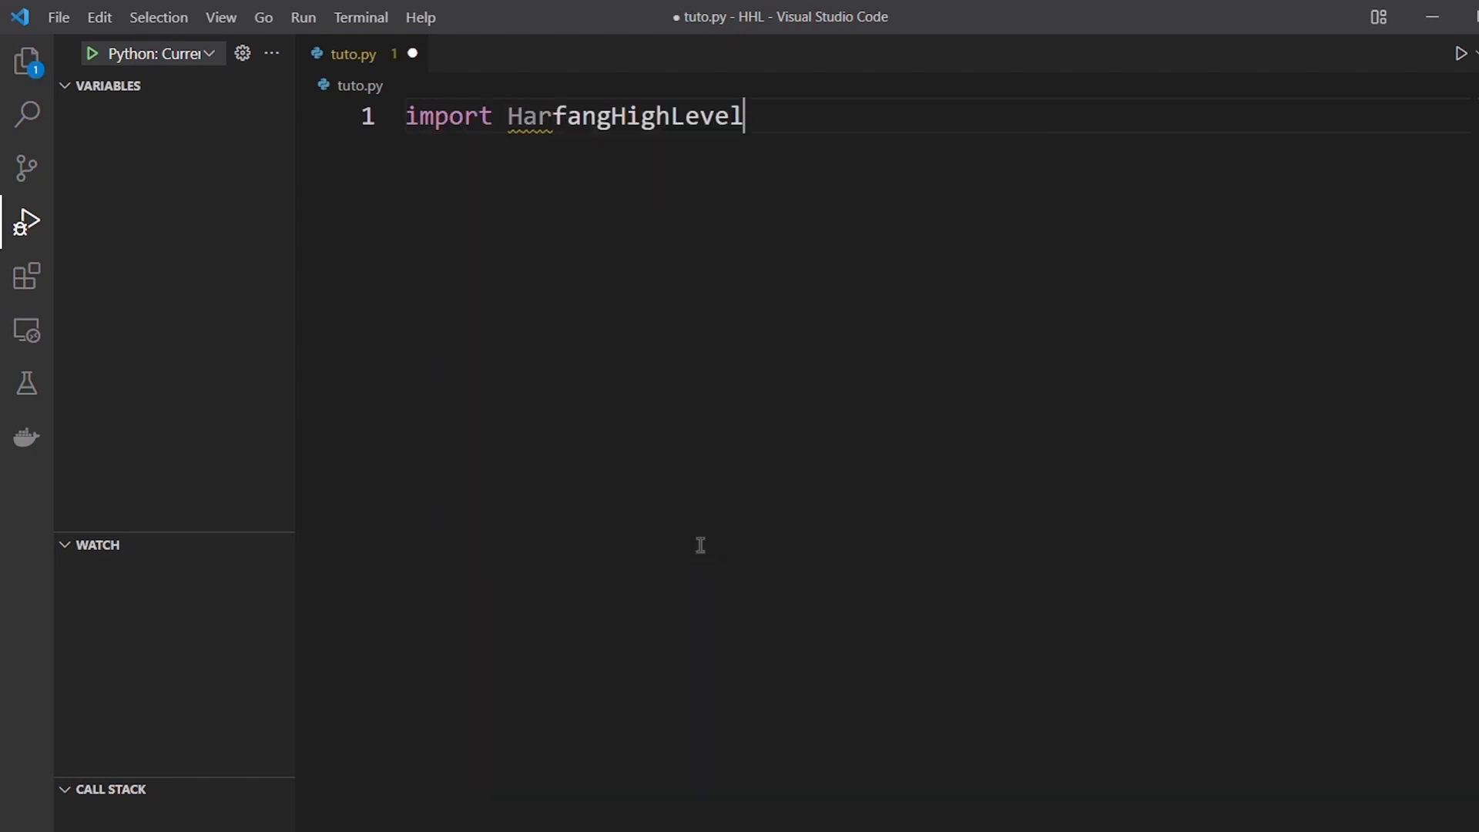
{"action": "type", "text": "as hl"}
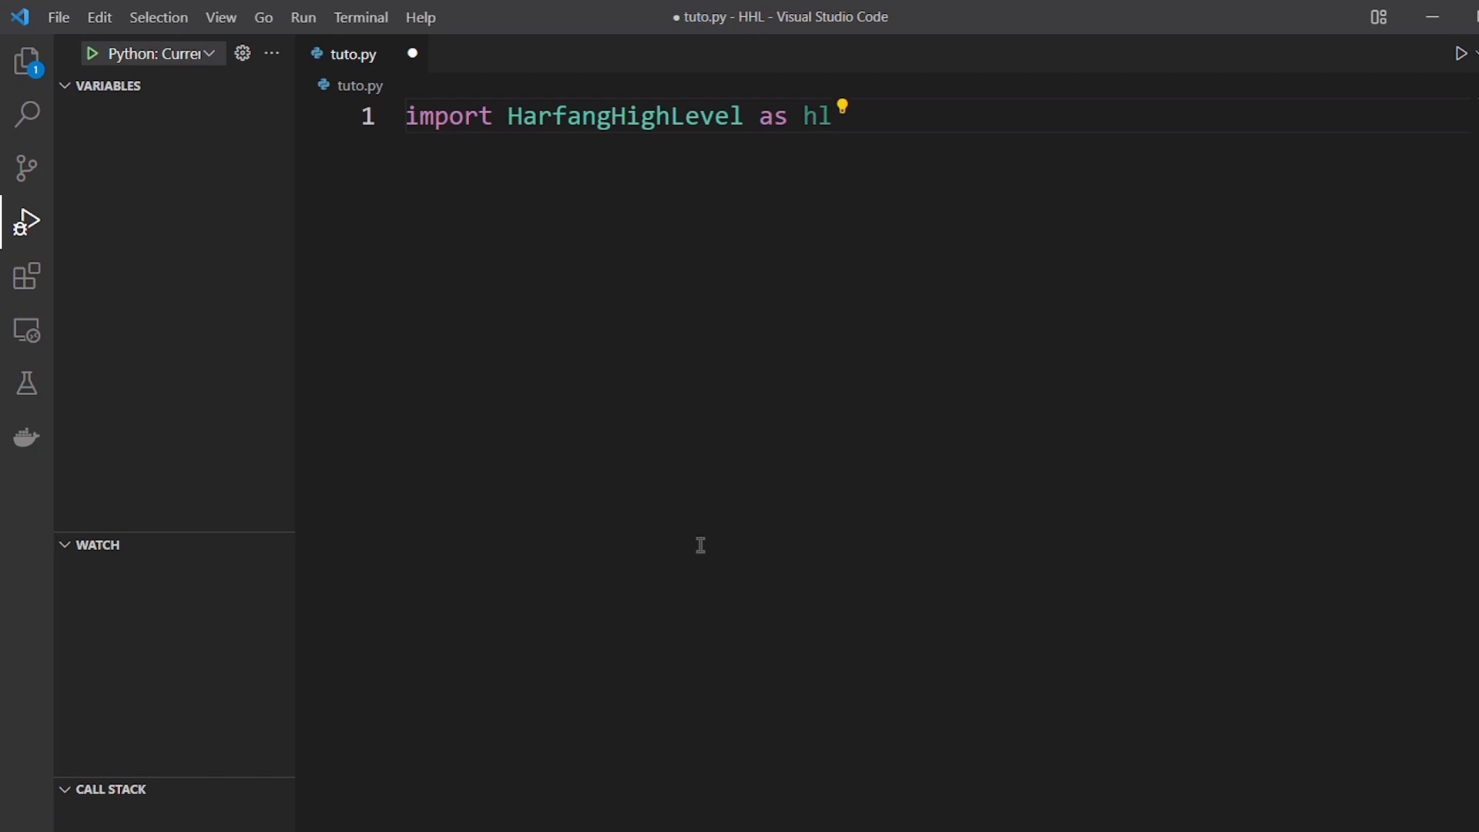
Call hl.Init(512, 512) and begin the hl.AddFpsCamera call
{"action": "type", "text": "hl."}
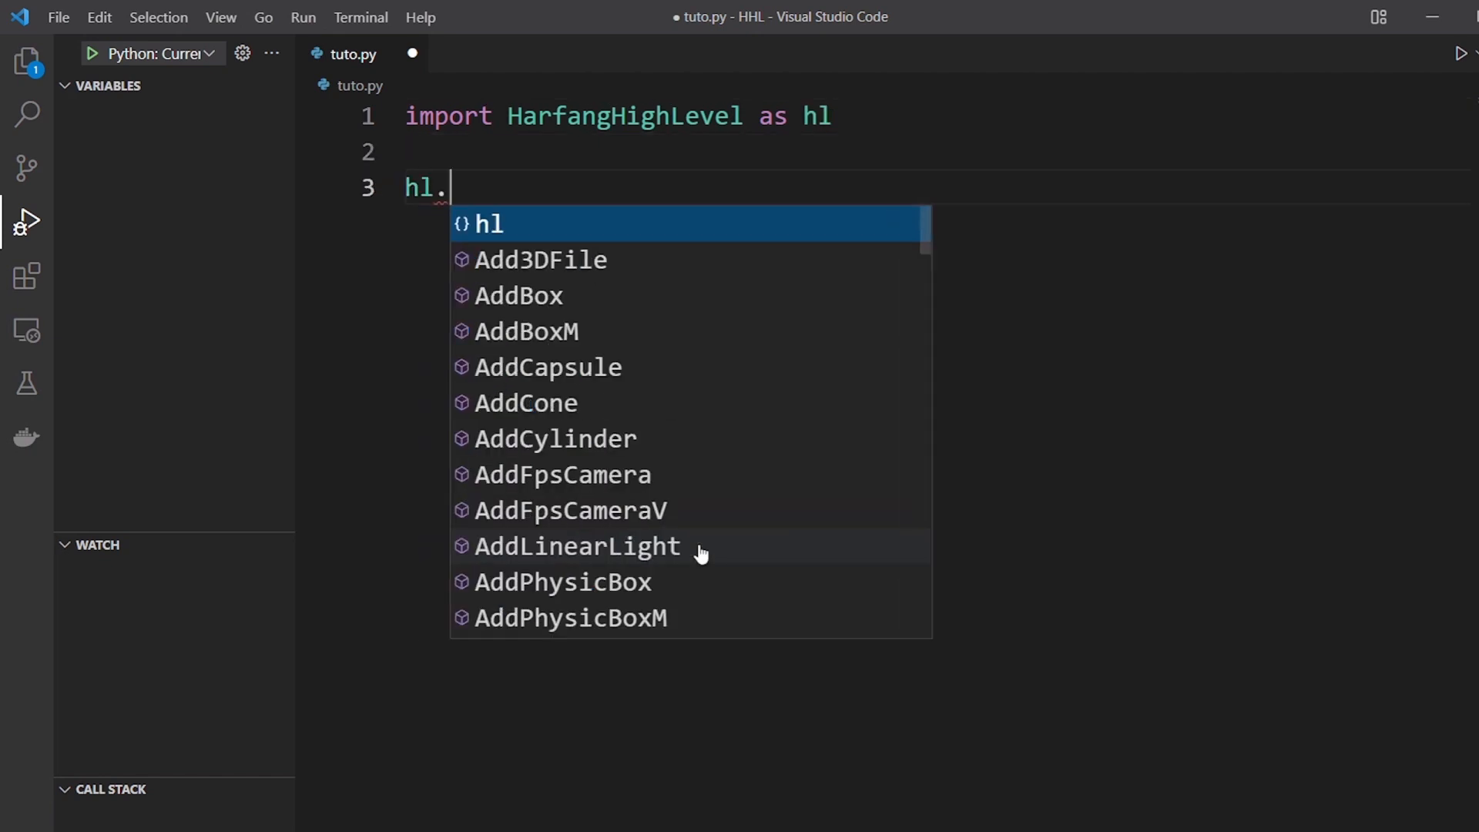
{"action": "type", "text": "Init(512, 512"}
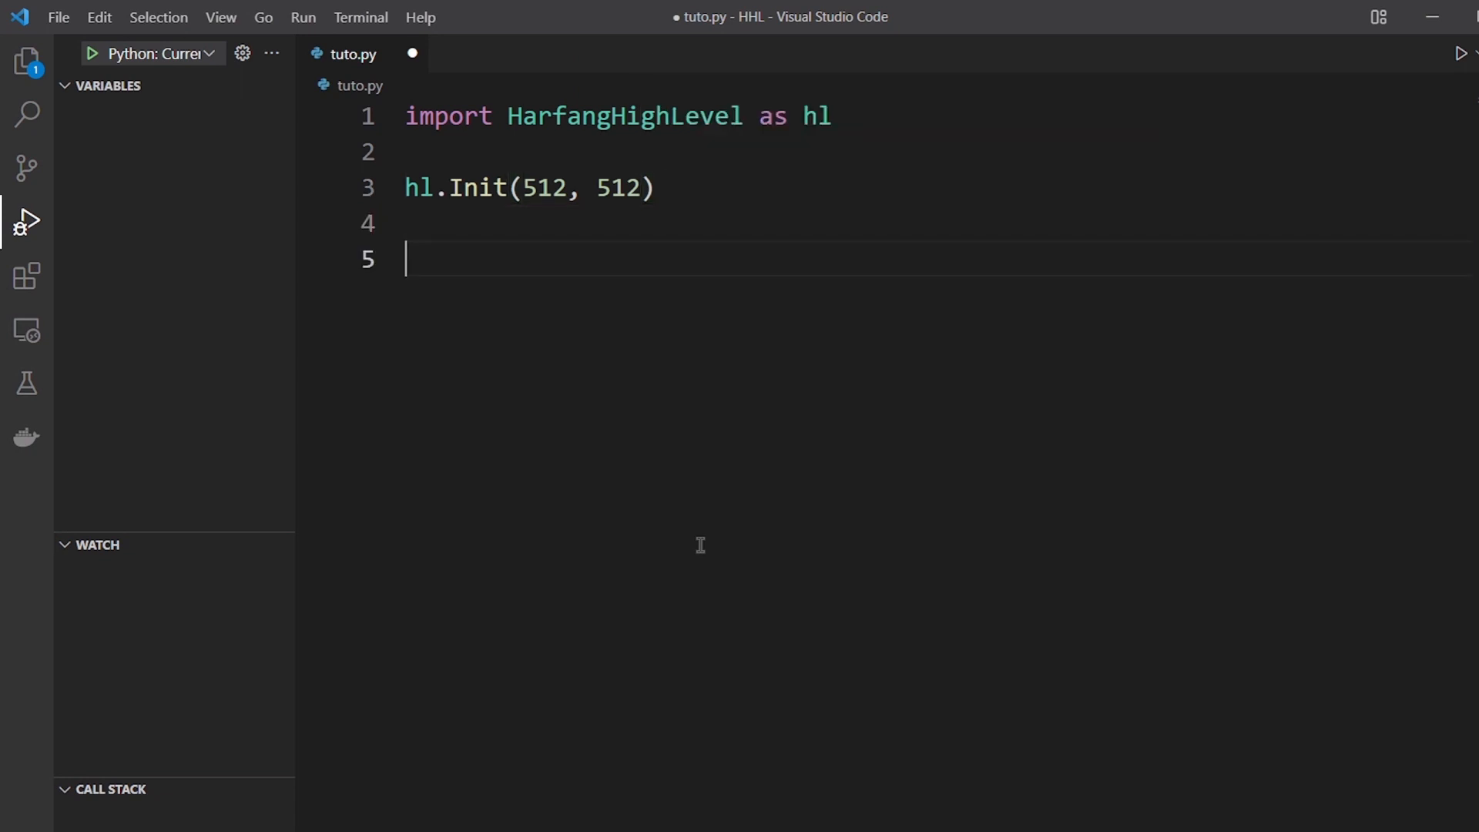
{"action": "type", "text": "hl.addf"}
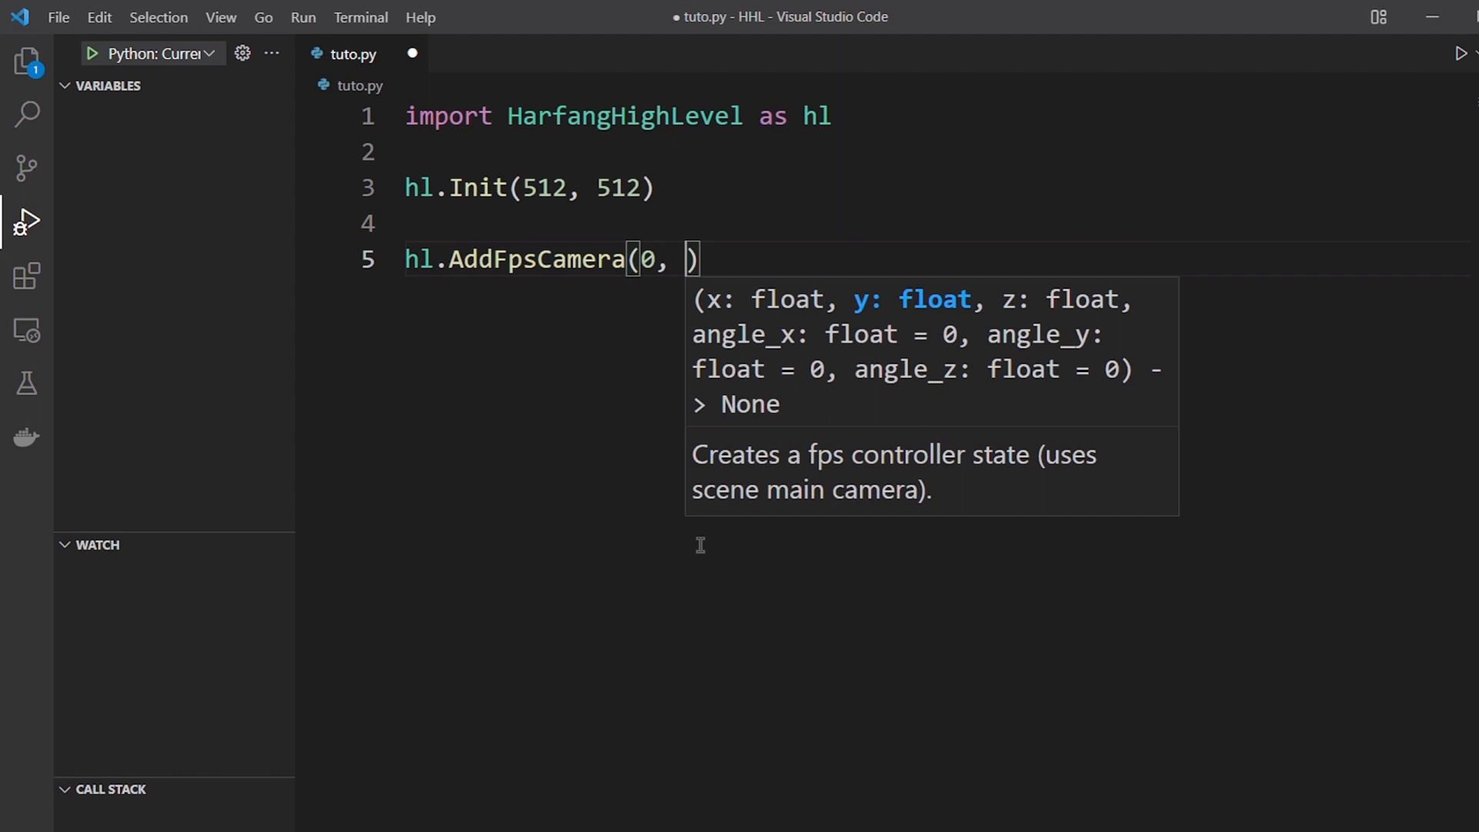
Finish the FPS camera arguments as 0, 2, -2 with angle pi/4
{"action": "type", "text": "2,"}
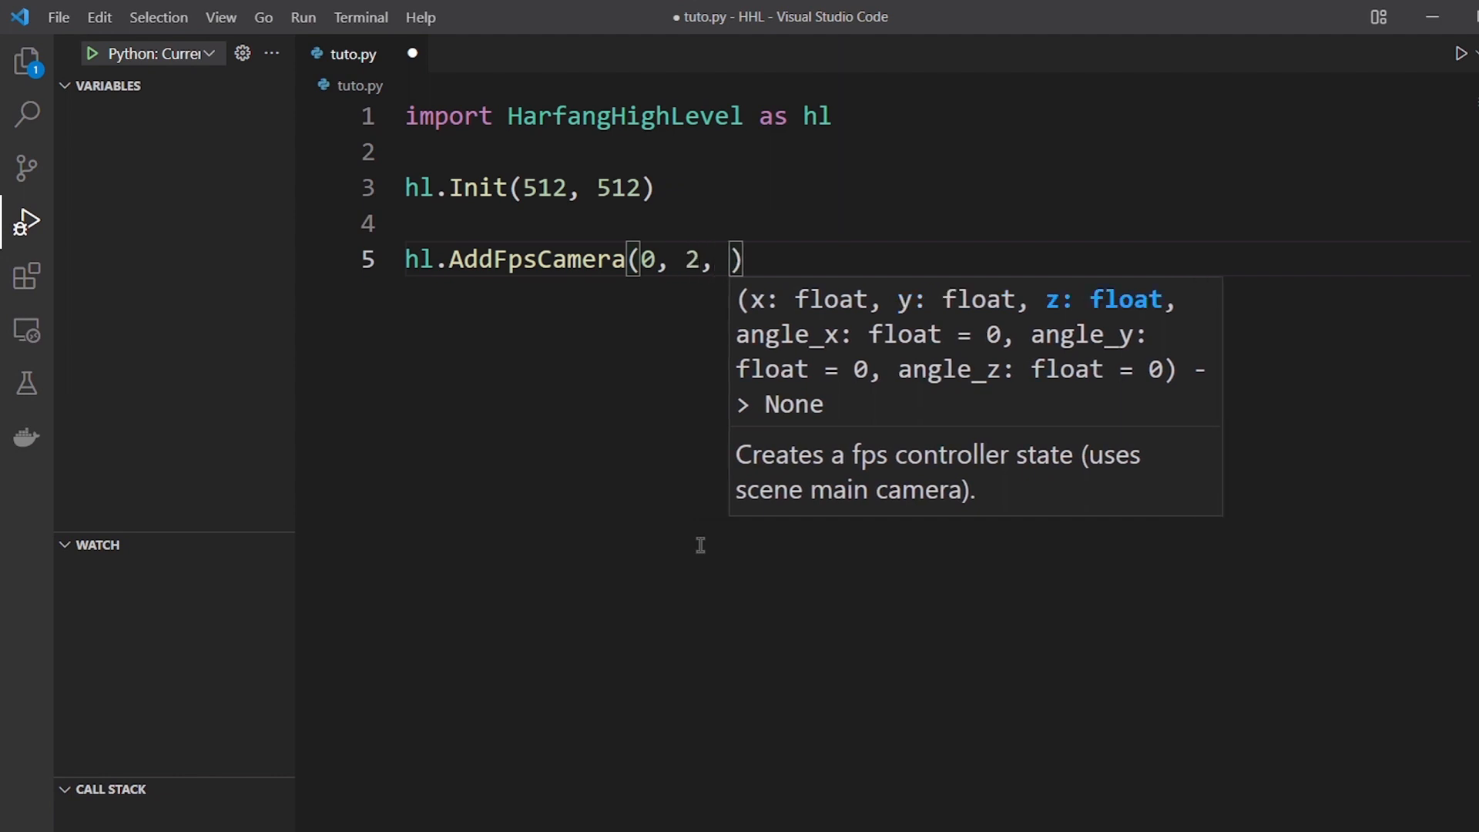
{"action": "type", "text": "-2,"}
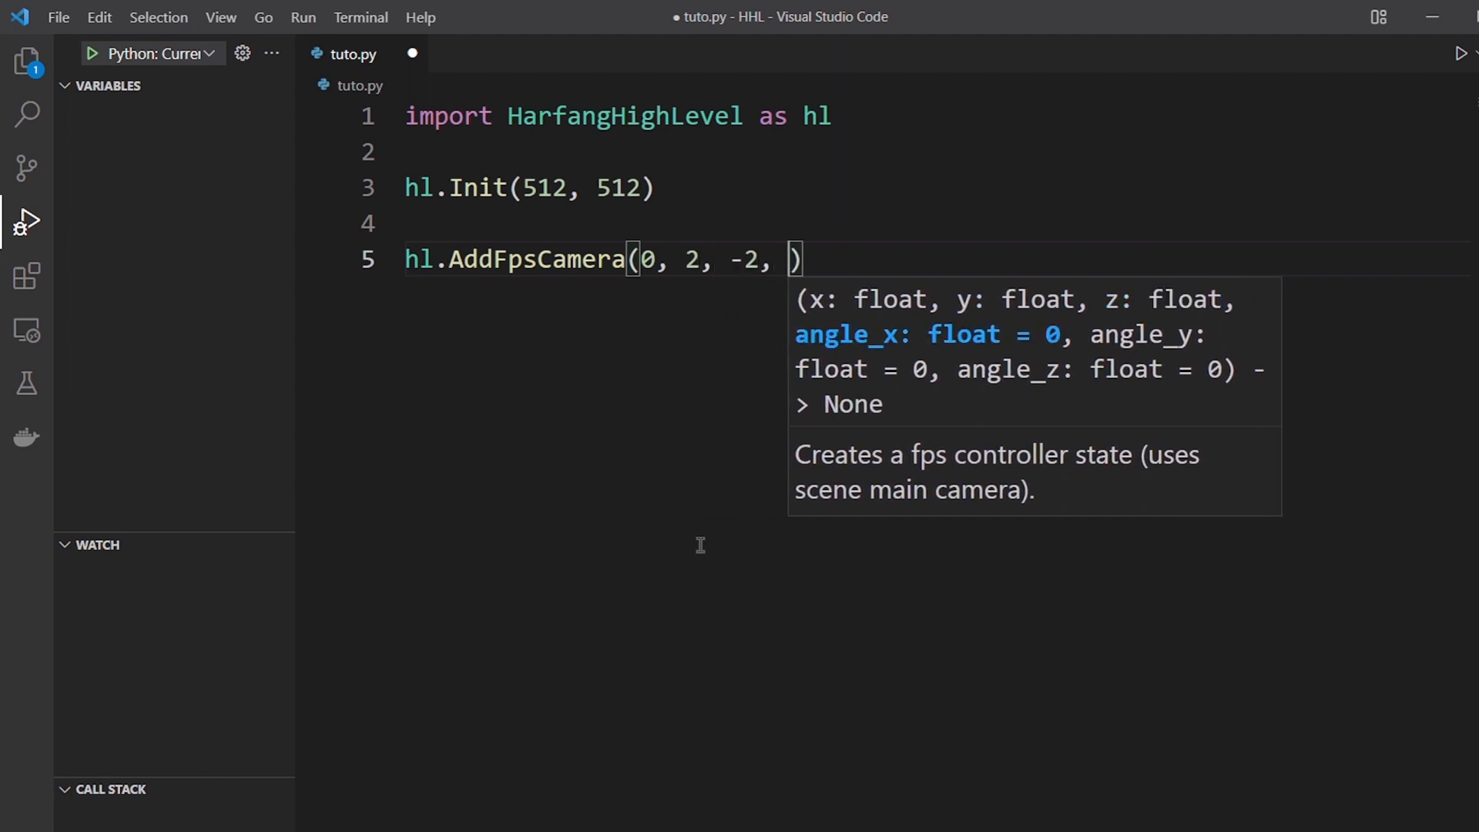
{"action": "type", "text": "pi."}
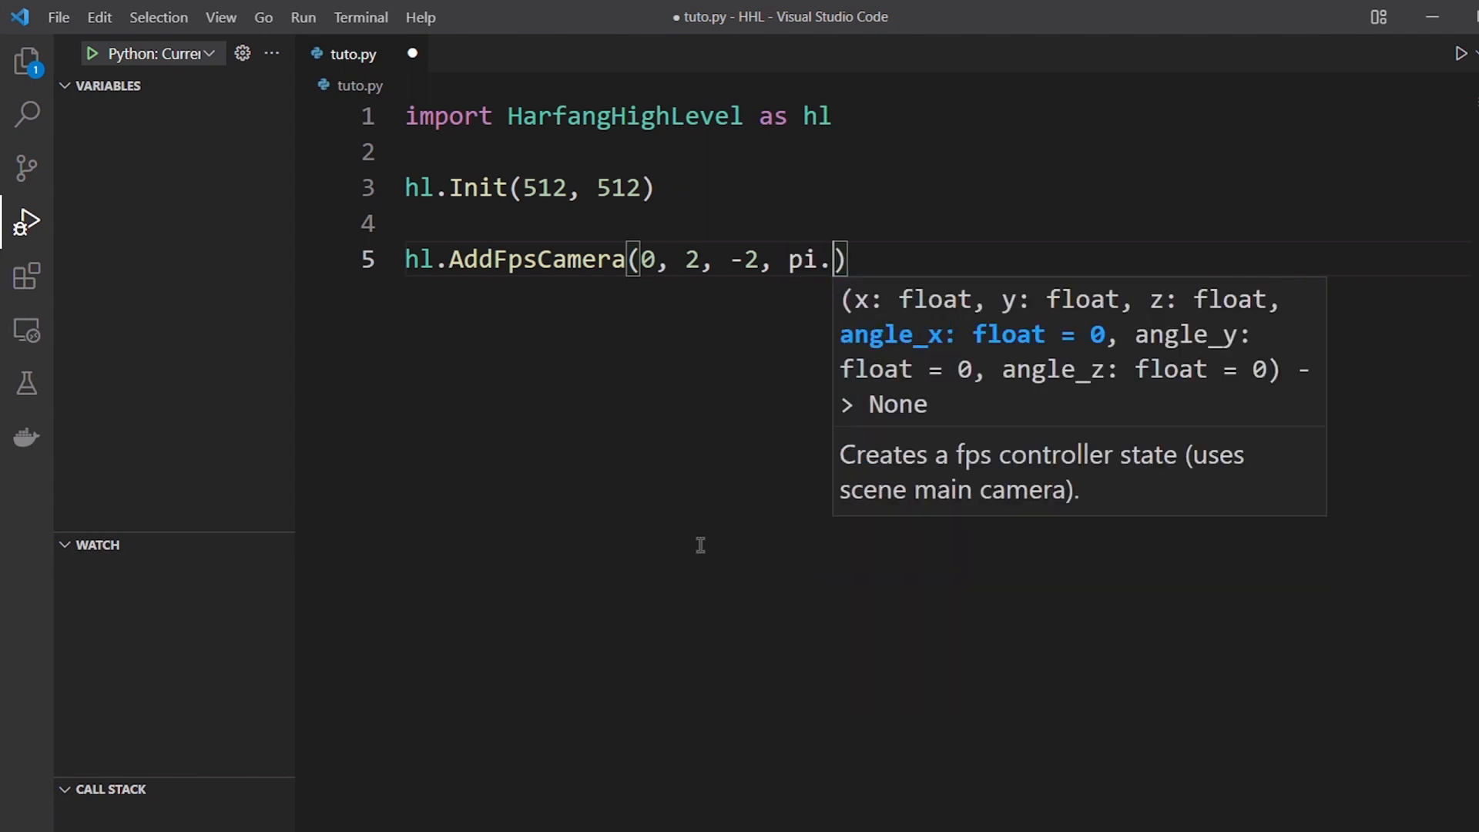
{"action": "type", "text": "/4"}
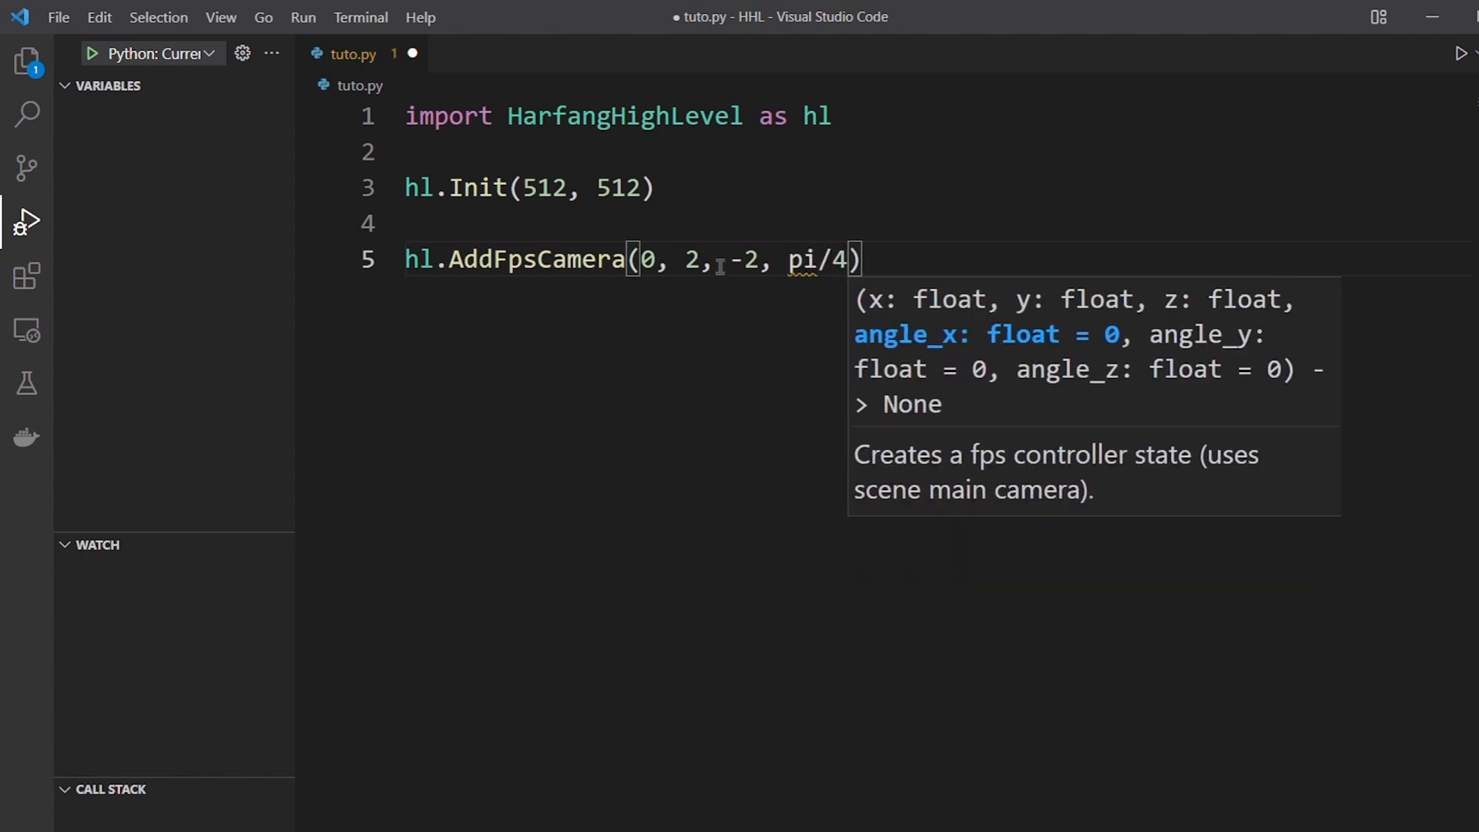
Add 'from math import pi' on line 2 and begin the hl.AddPointLight call
{"action": "type", "text": "fr"}
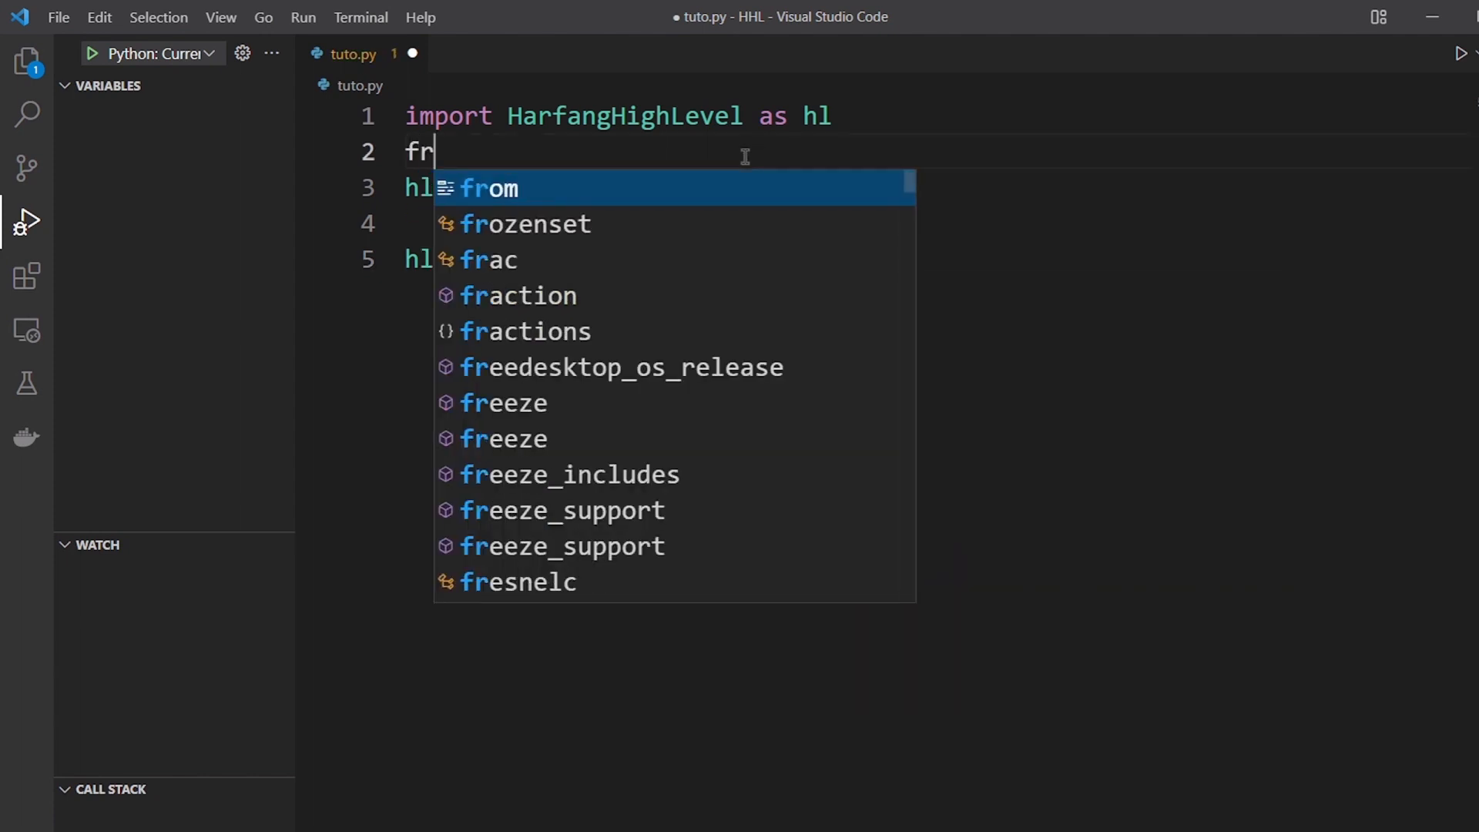
{"action": "type", "text": "om math import pi"}
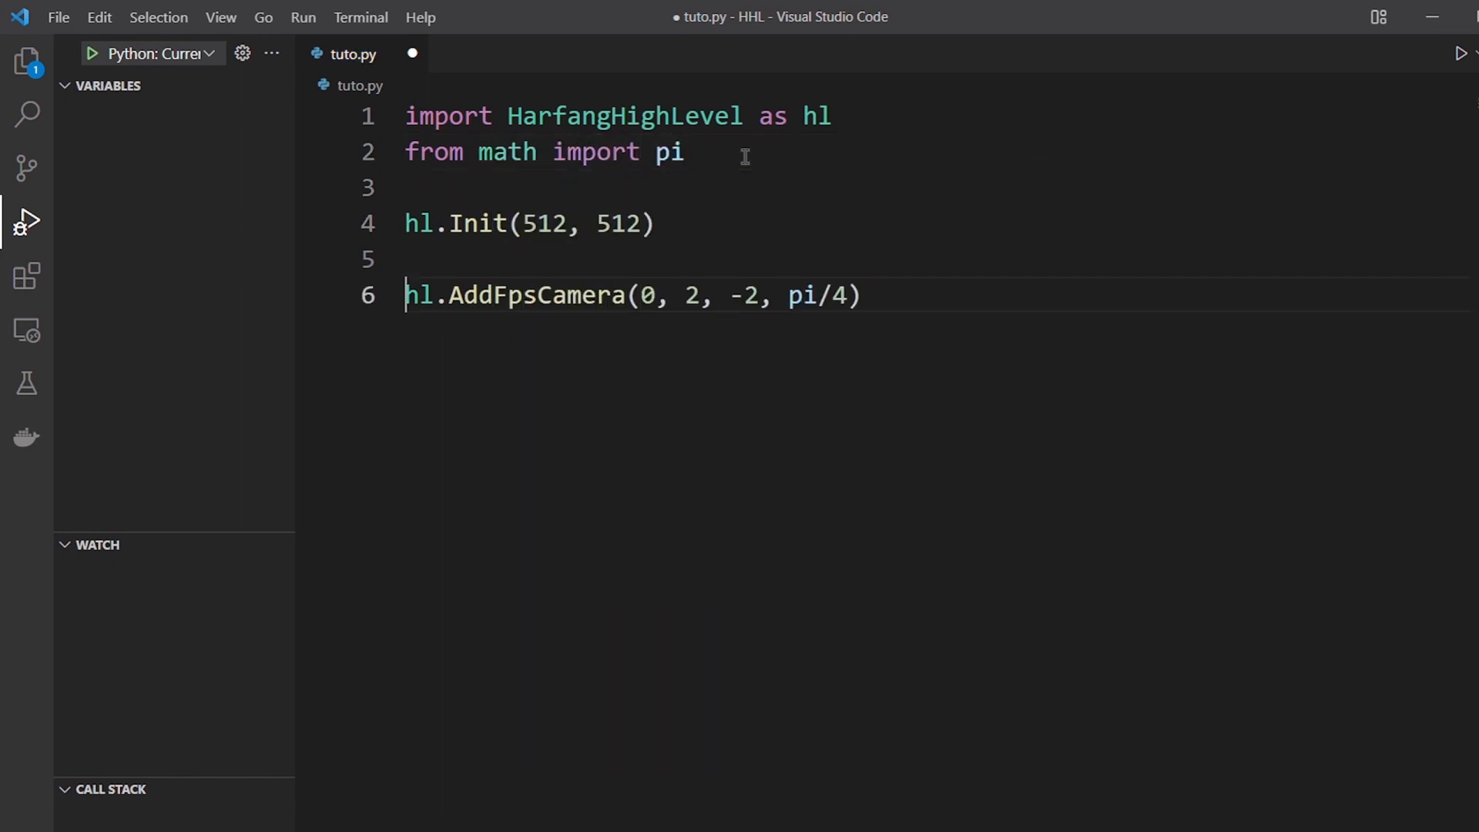
{"action": "type", "text": "hl"}
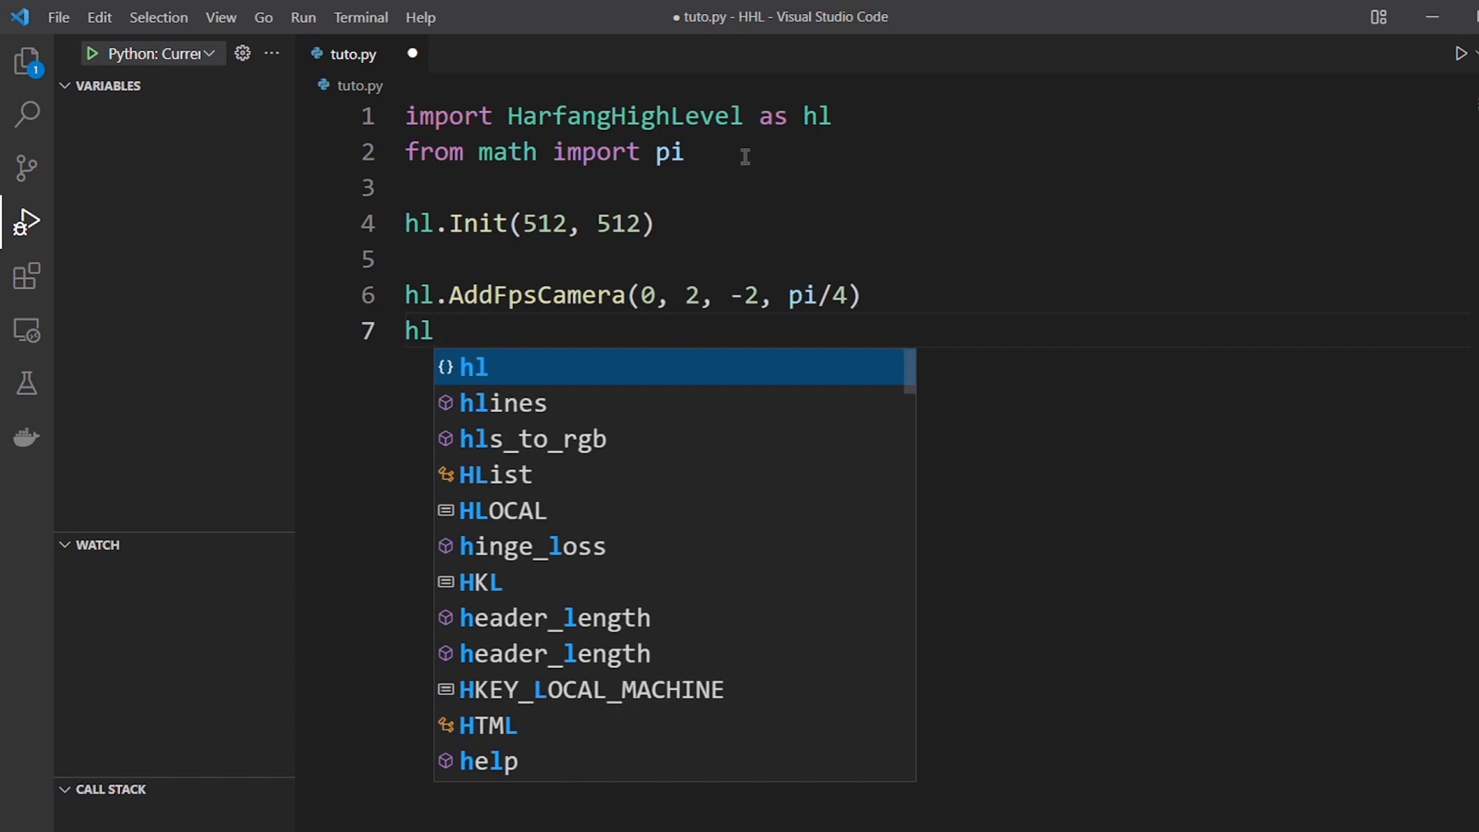
{"action": "type", "text": ".addpo"}
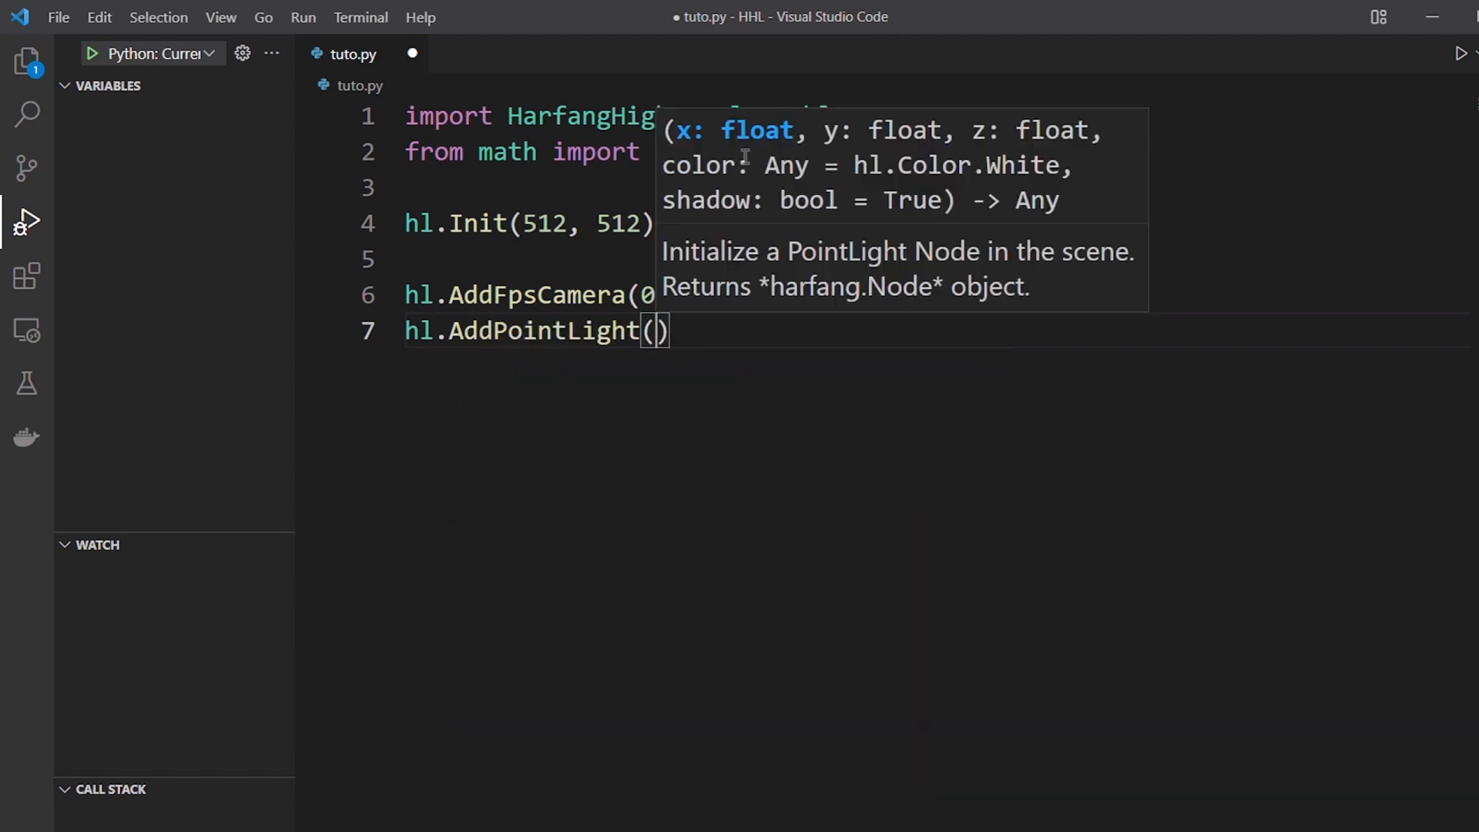
Finish the point light position arguments as 1, 2, 1
{"action": "type", "text": "1, 2, 2"}
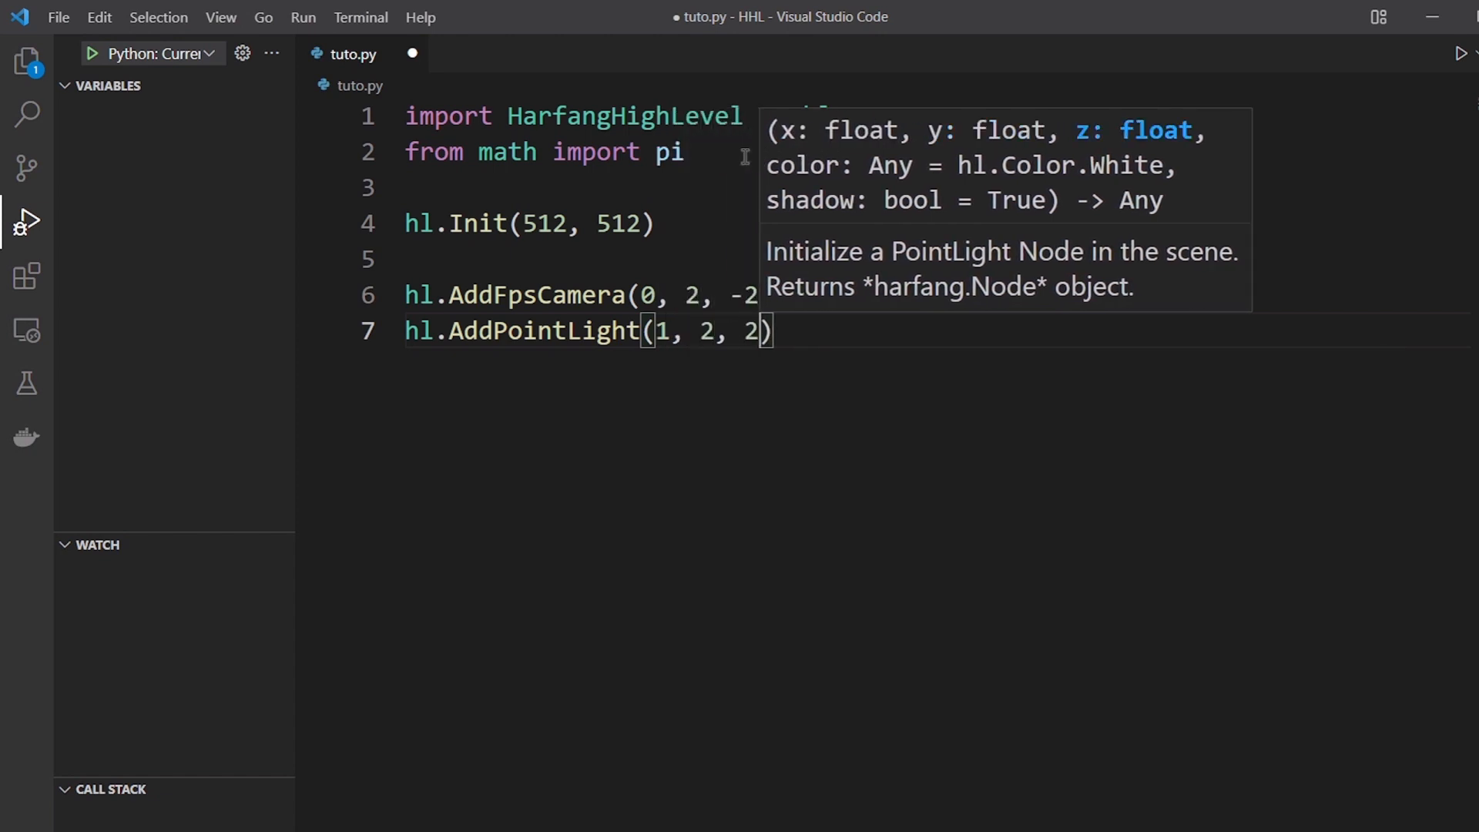
{"action": "type", "text": "1"}
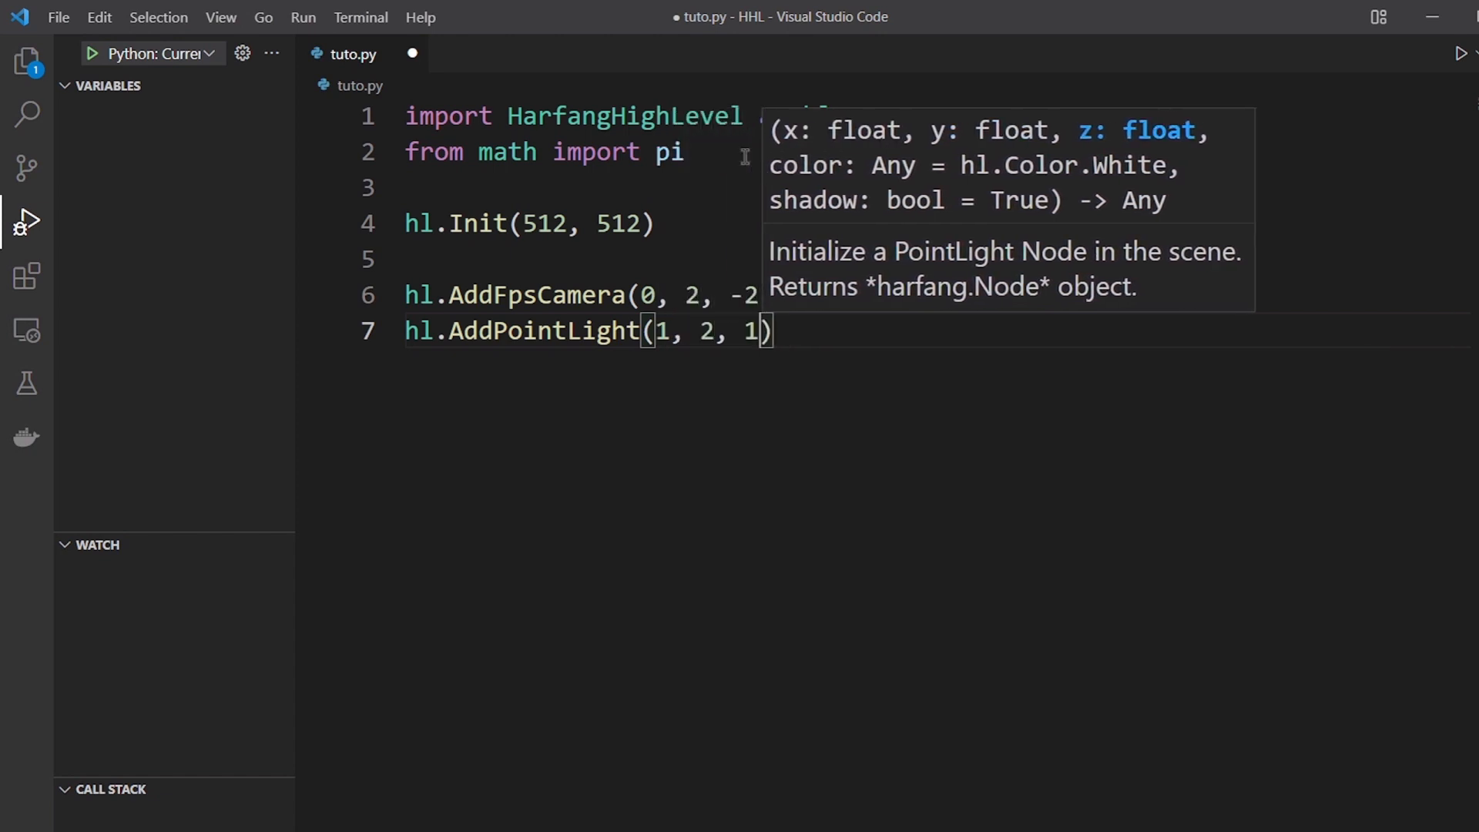
Write the 'while not hl.UpdateDraw():' loop header
{"action": "type", "text": "while n"}
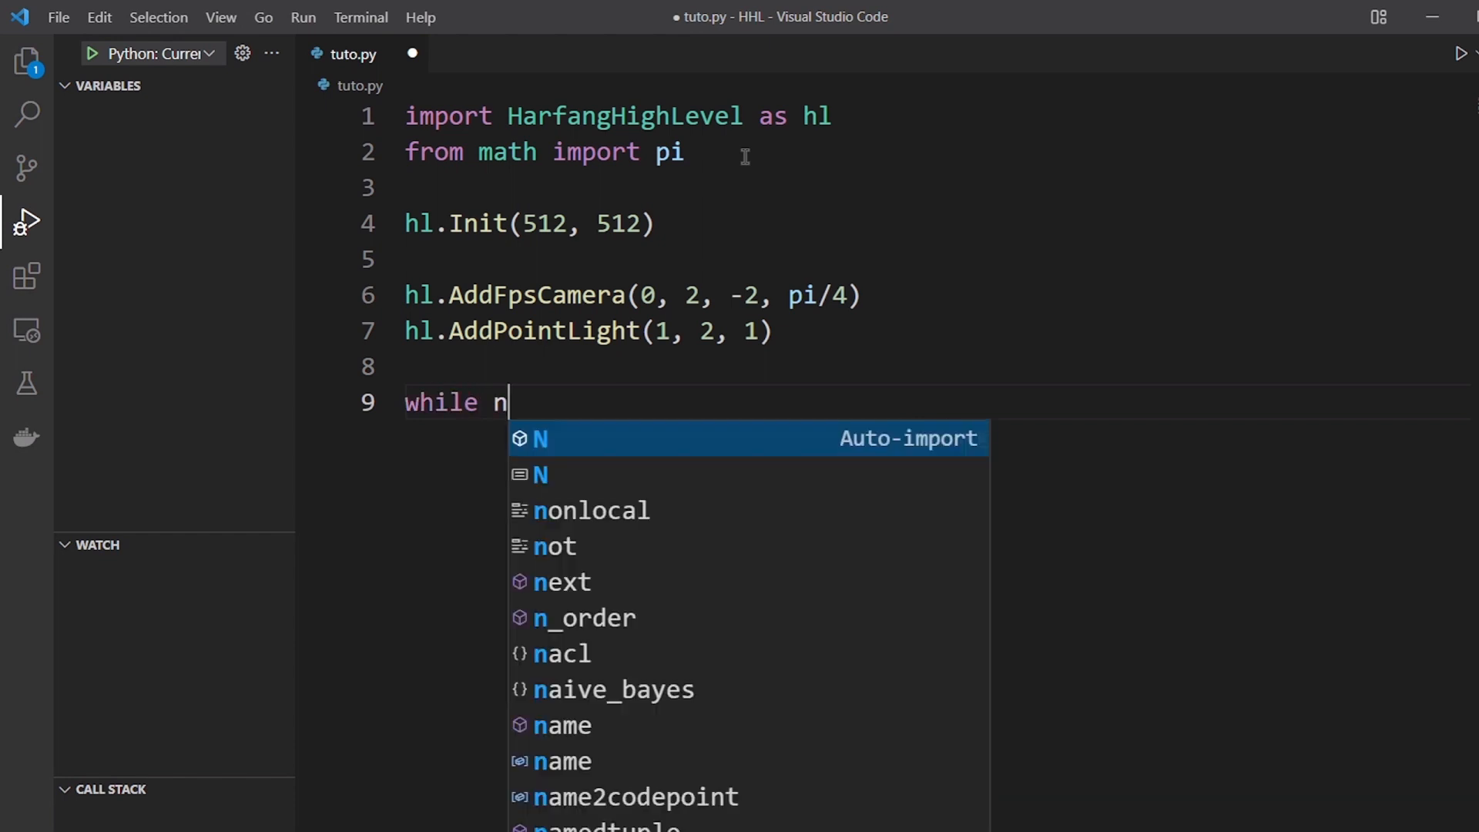
{"action": "type", "text": "ot hl."}
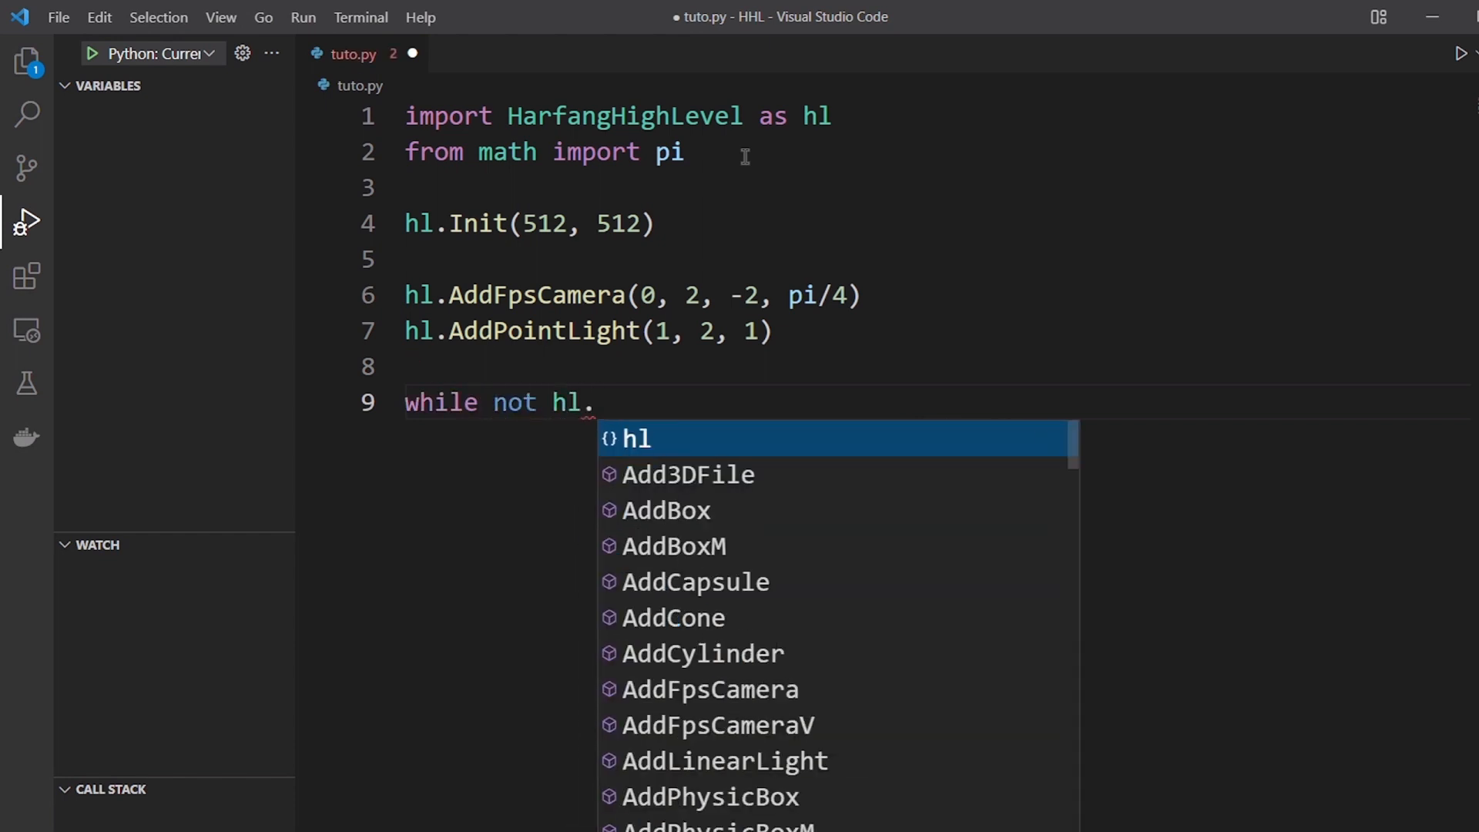
{"action": "type", "text": "UpdateDraw():"}
{"action": "type", "text": "hl."}
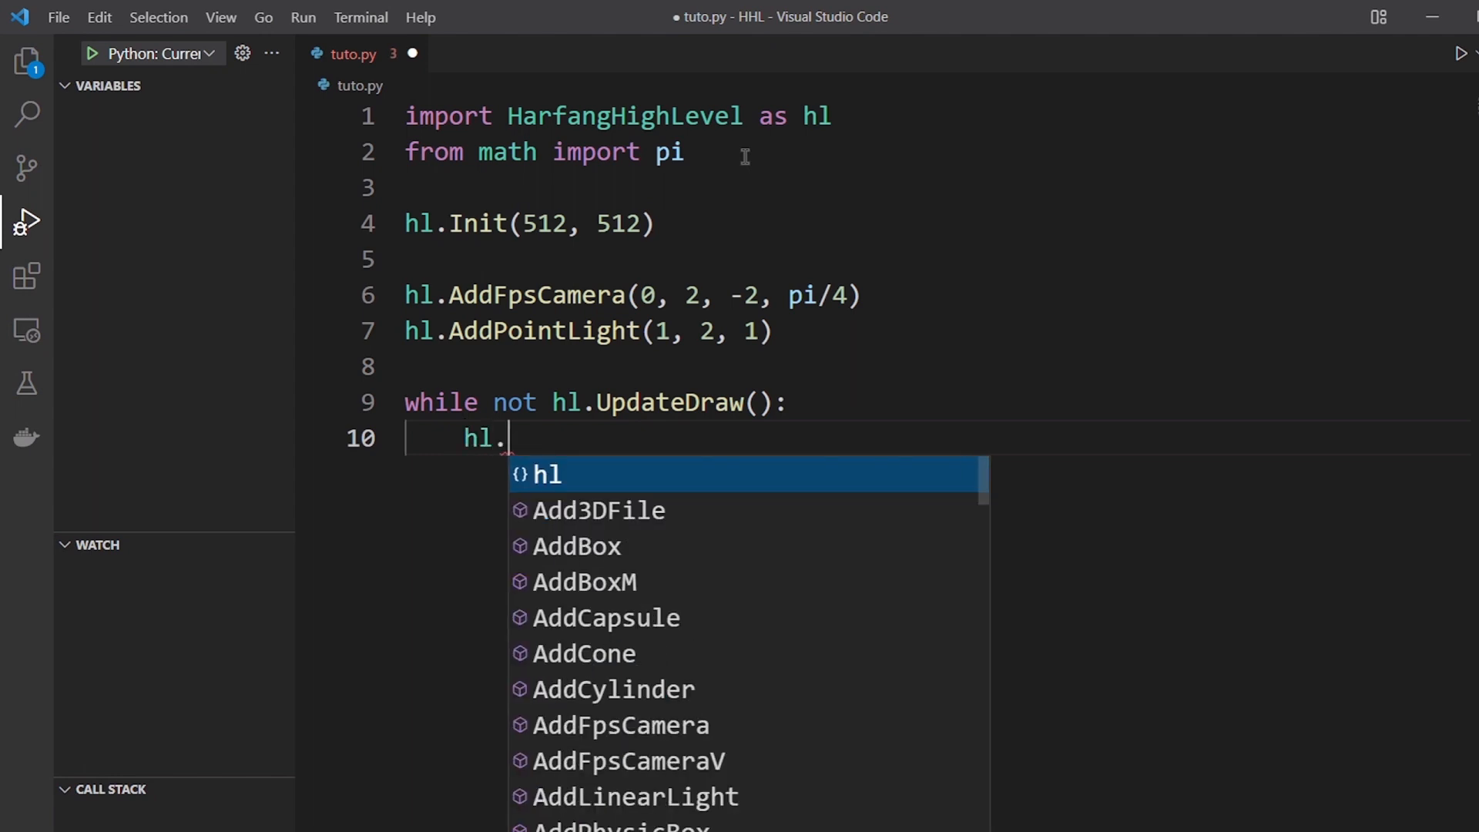
Add hl.DrawBox(0, 0, 0) inside the loop and run the script to show the lit box
{"action": "type", "text": "DrawBox("}
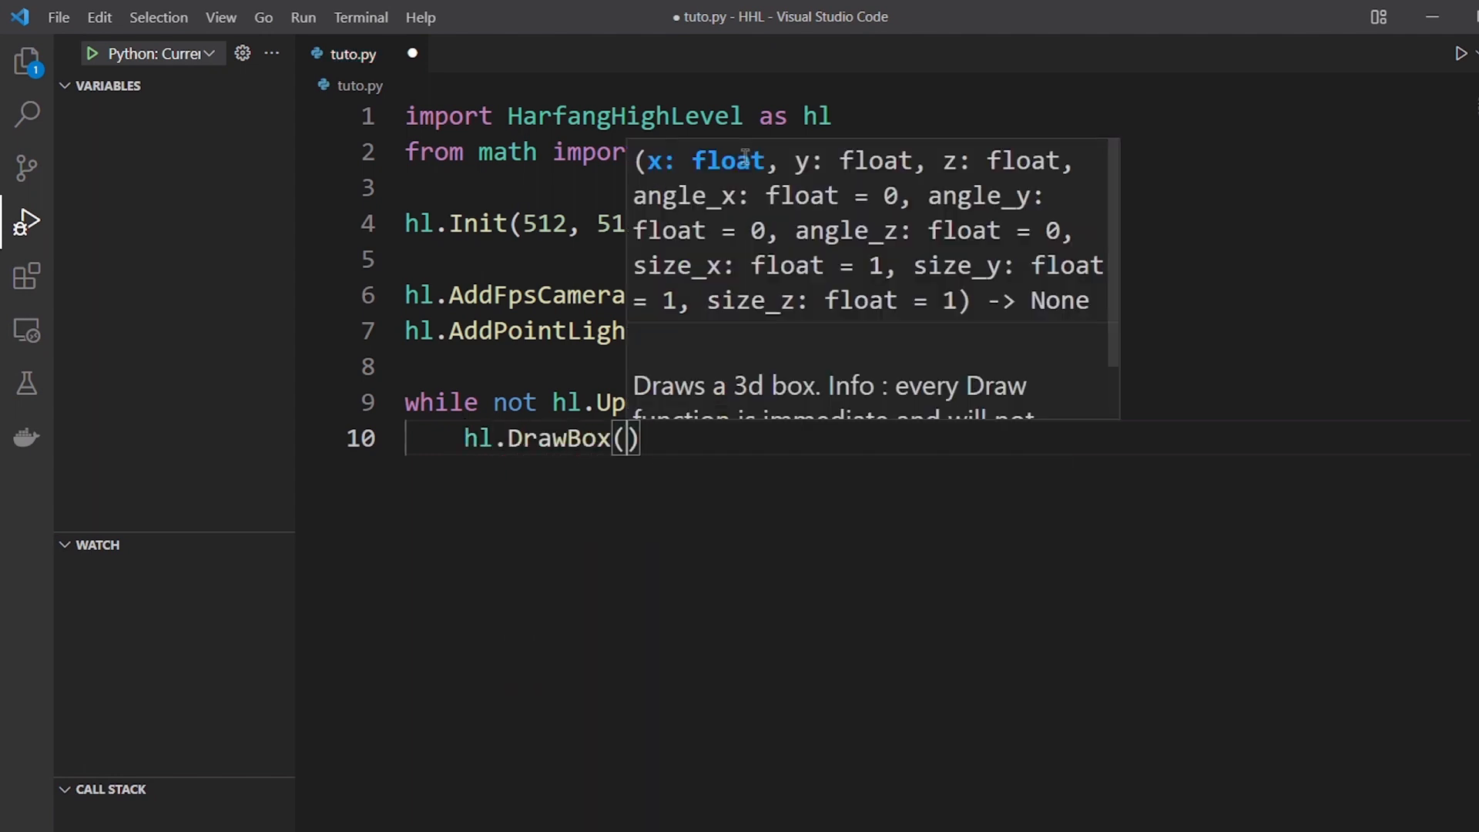
{"action": "type", "text": "0, 0, 0"}
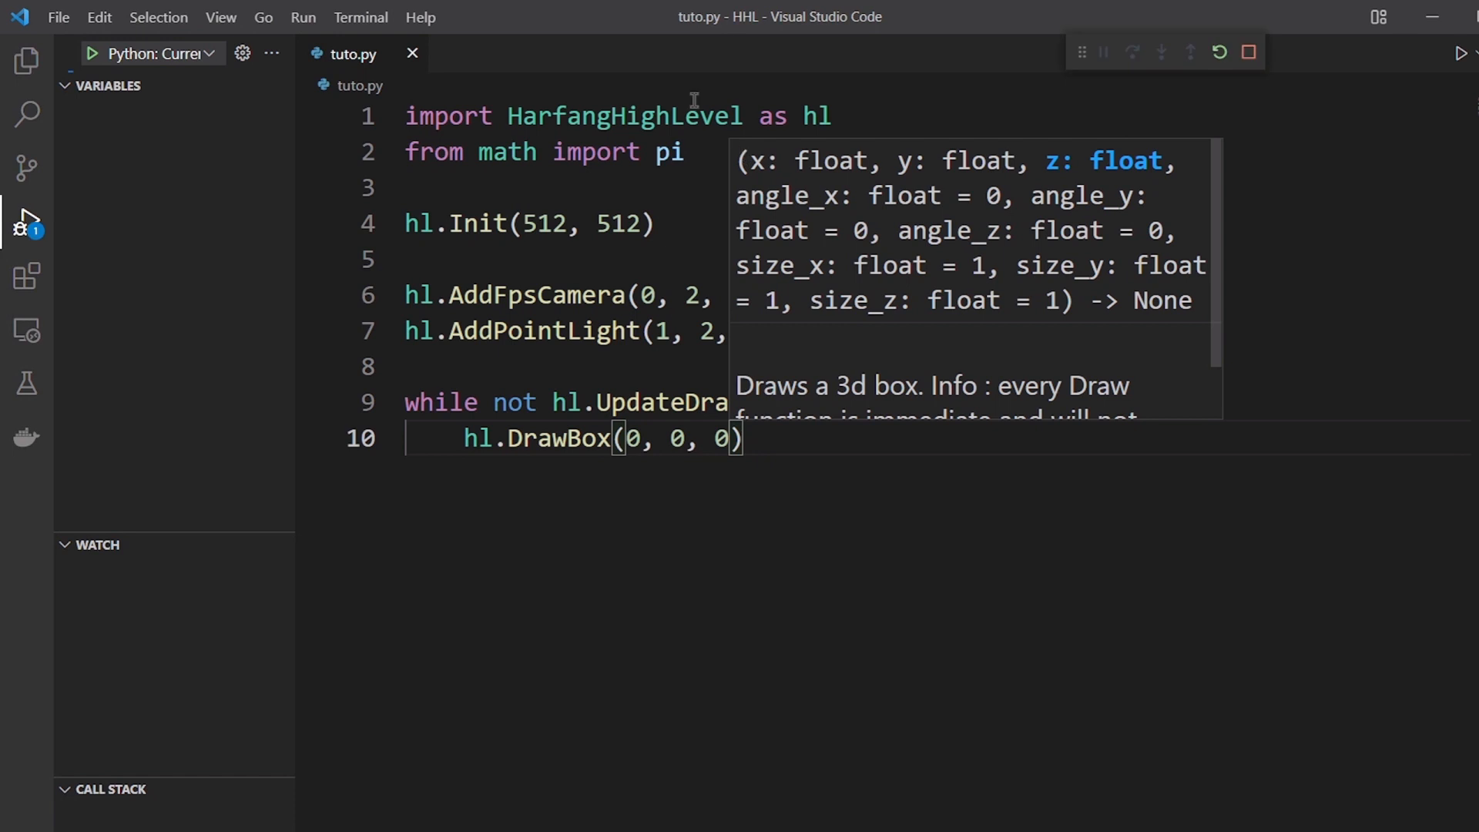
{"action": "left_click", "coordinate": [1459, 52]}
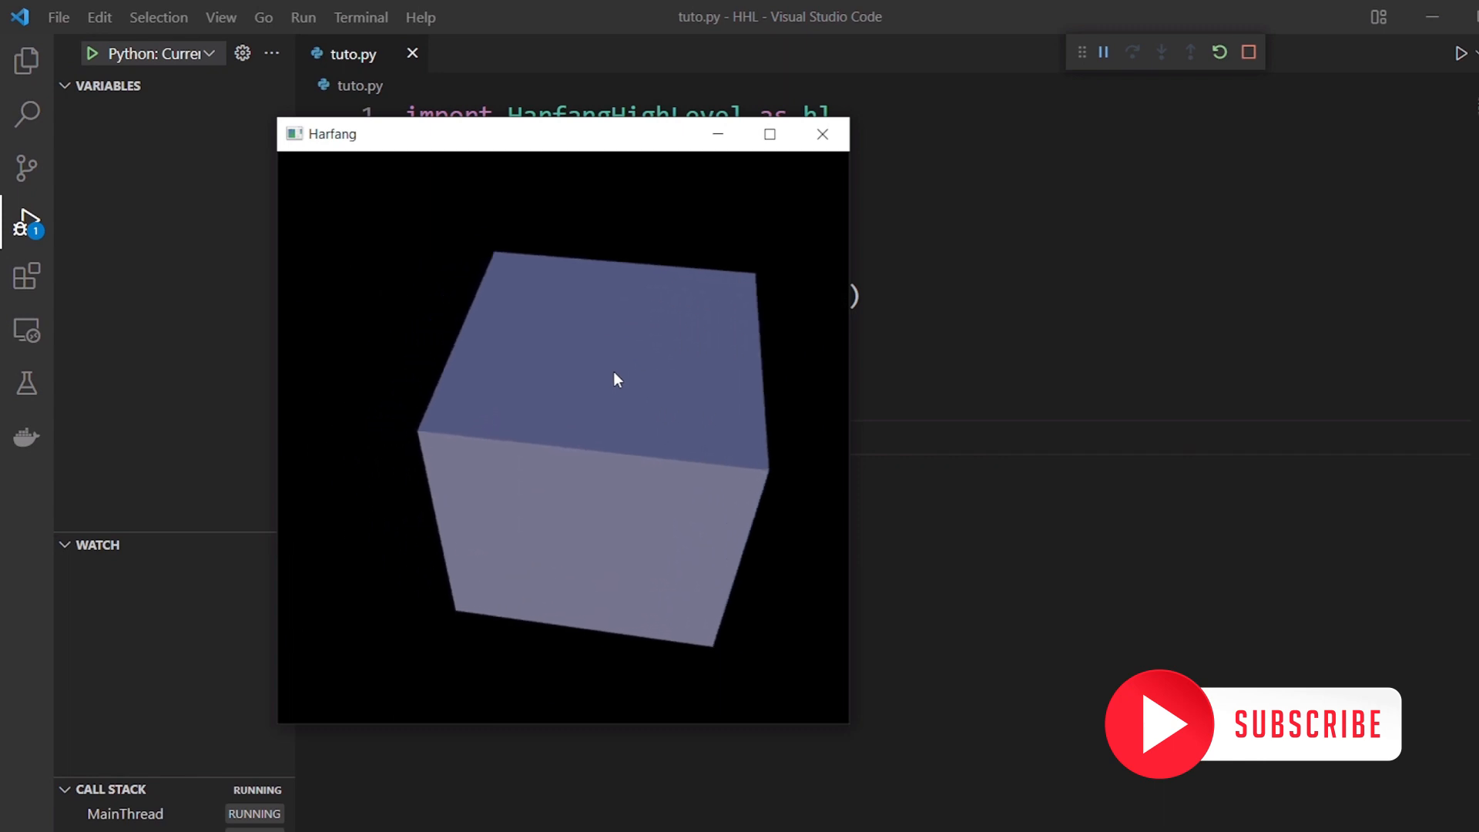
{"action": "mouse_move", "coordinate": [872, 414]}
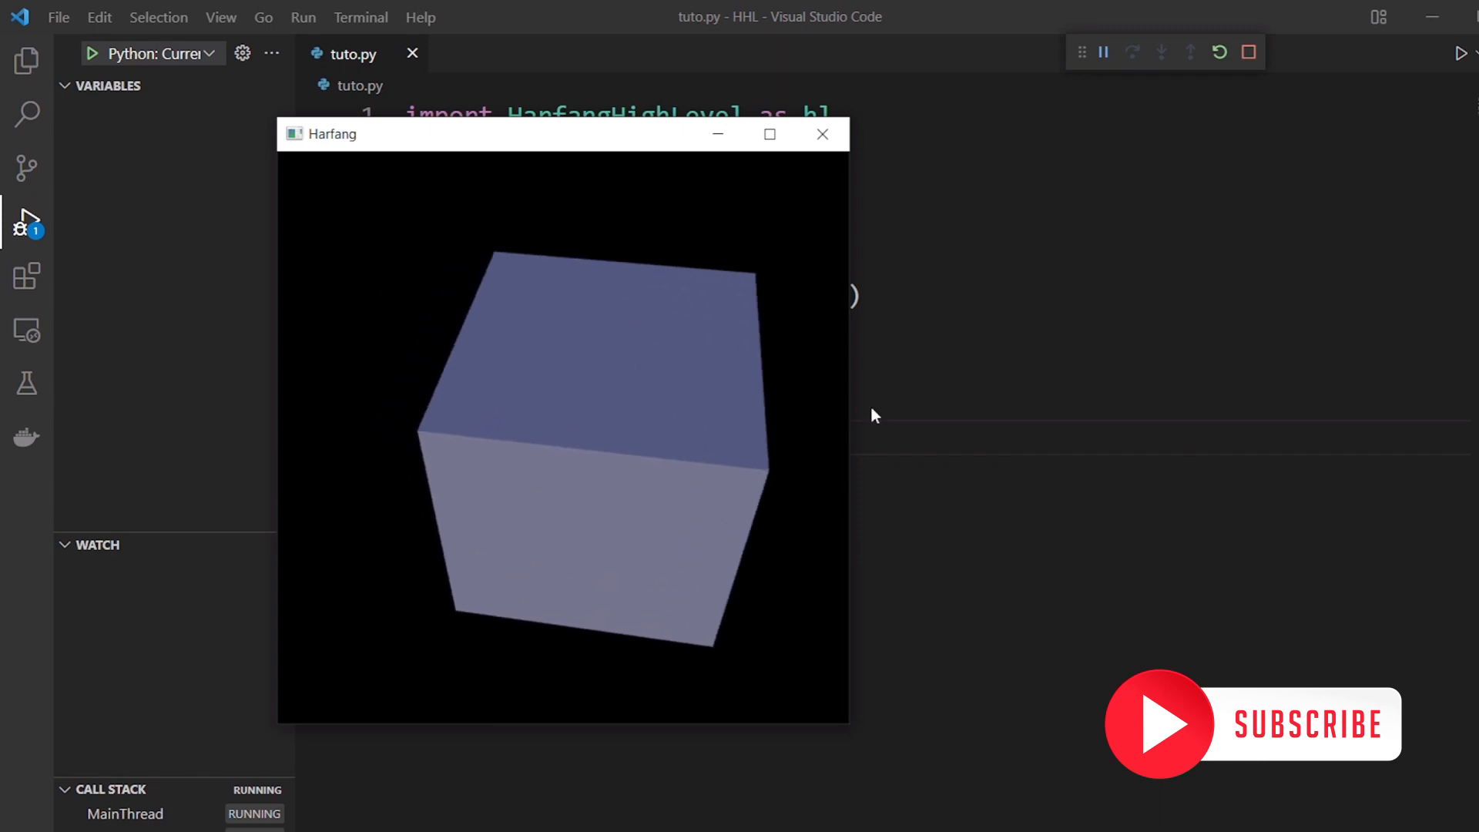